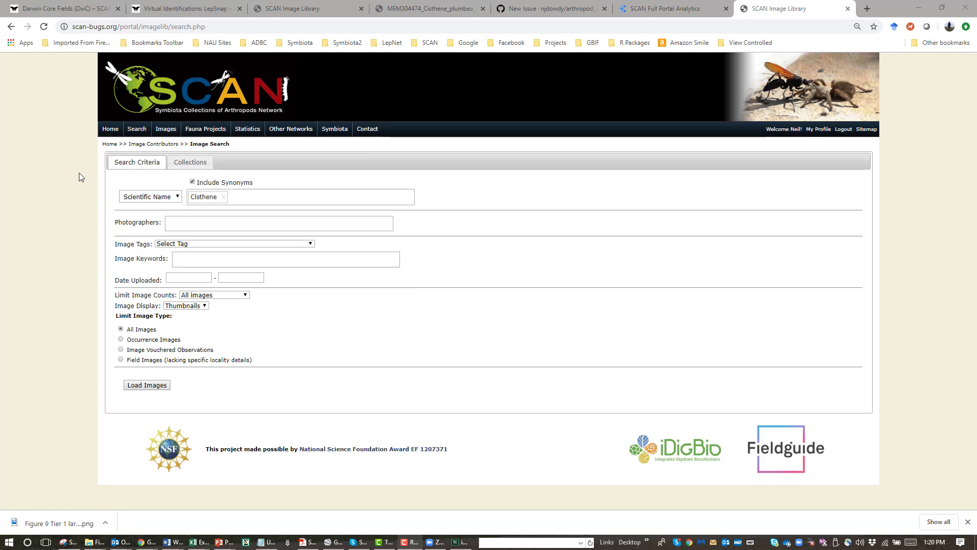
Step: Return to the portal home page and load a blank Image Search form
{"action": "left_click", "coordinate": [110, 129]}
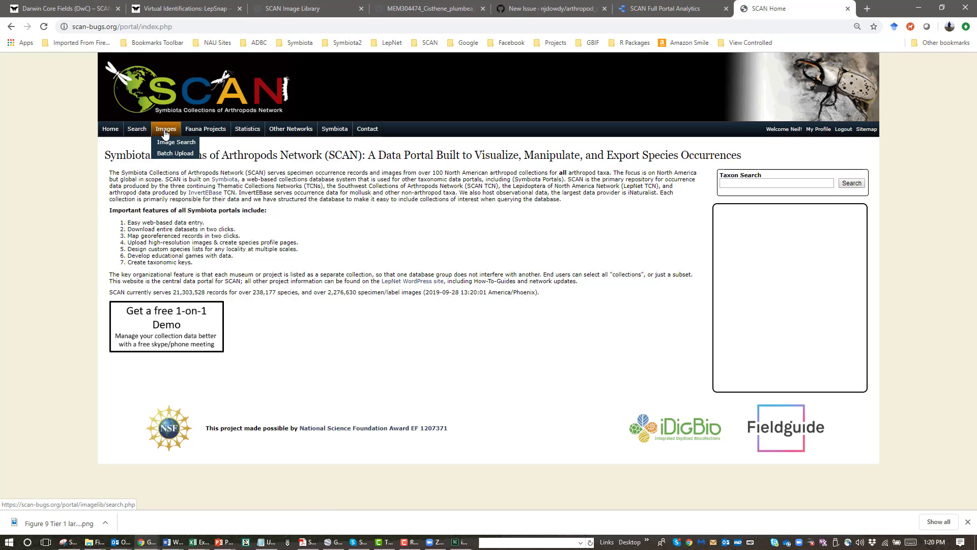
{"action": "left_click", "coordinate": [175, 141]}
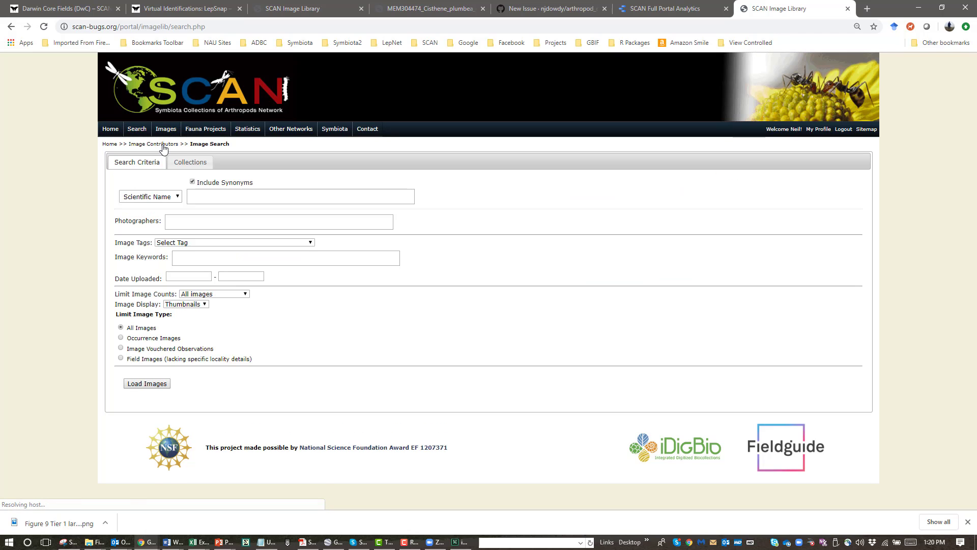
{"action": "mouse_move", "coordinate": [193, 168]}
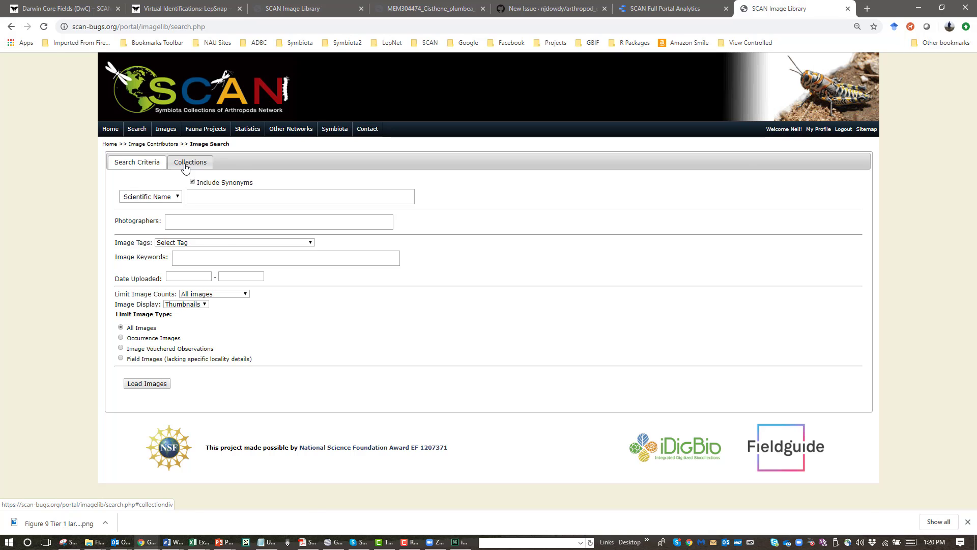
Step: Review the Collections list and uncheck Observation Collections
{"action": "left_click", "coordinate": [189, 162]}
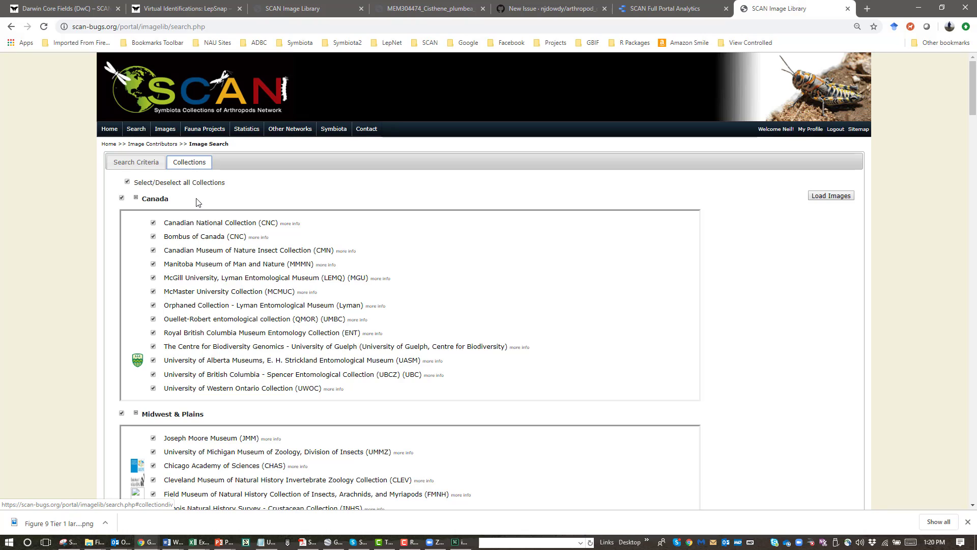
{"action": "scroll", "scroll_direction": "down", "scroll_amount": 3}
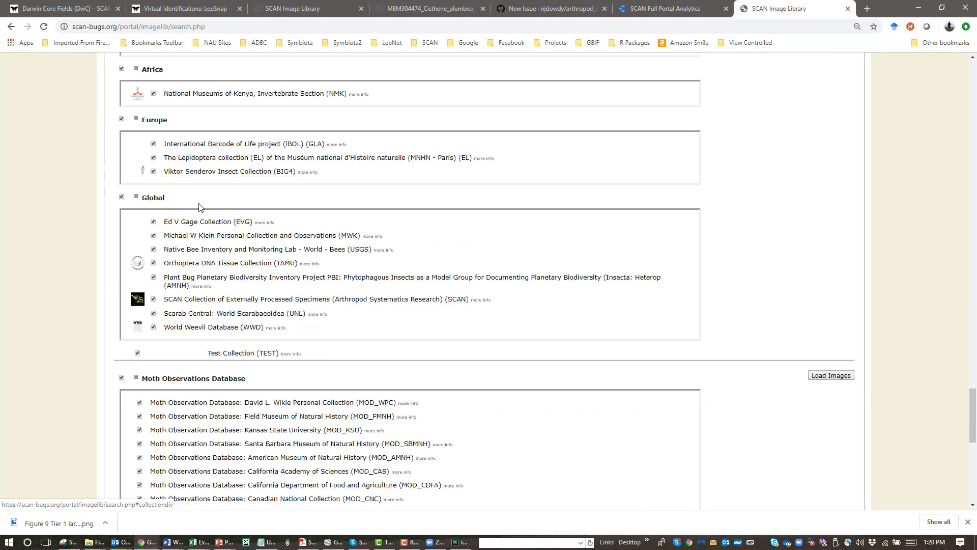
{"action": "scroll", "scroll_direction": "down", "scroll_amount": 3}
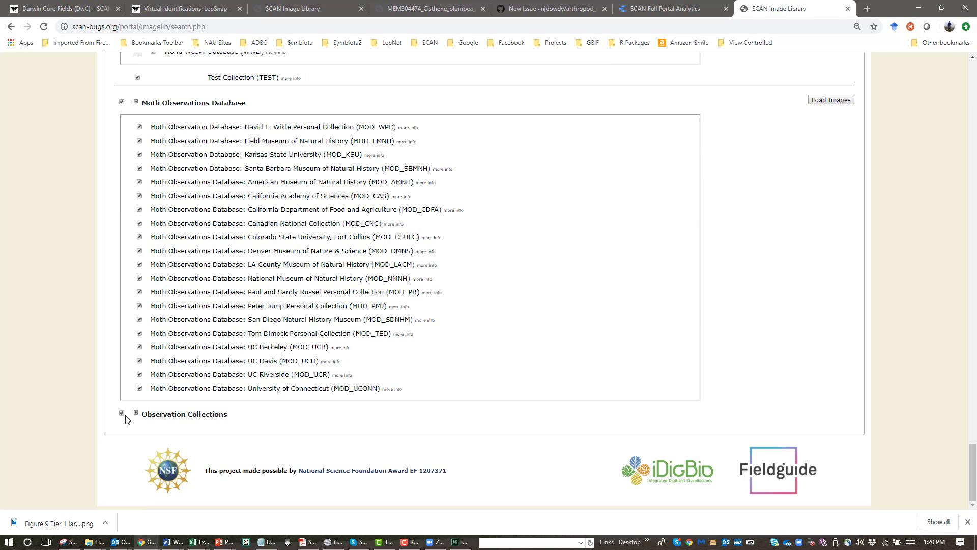
{"action": "left_click", "coordinate": [122, 413]}
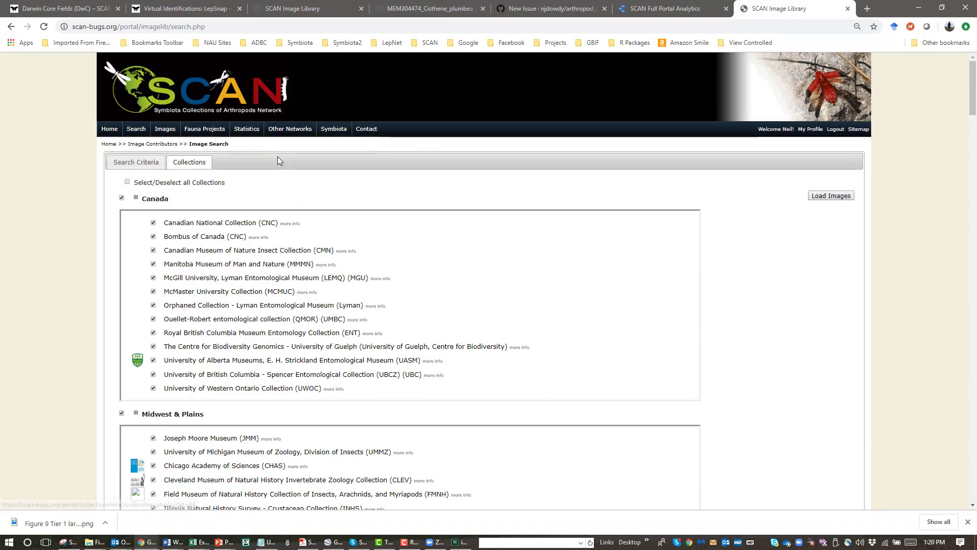
Step: Return to the Search Criteria form and focus the earliest Date Uploaded field
{"action": "left_click", "coordinate": [135, 162]}
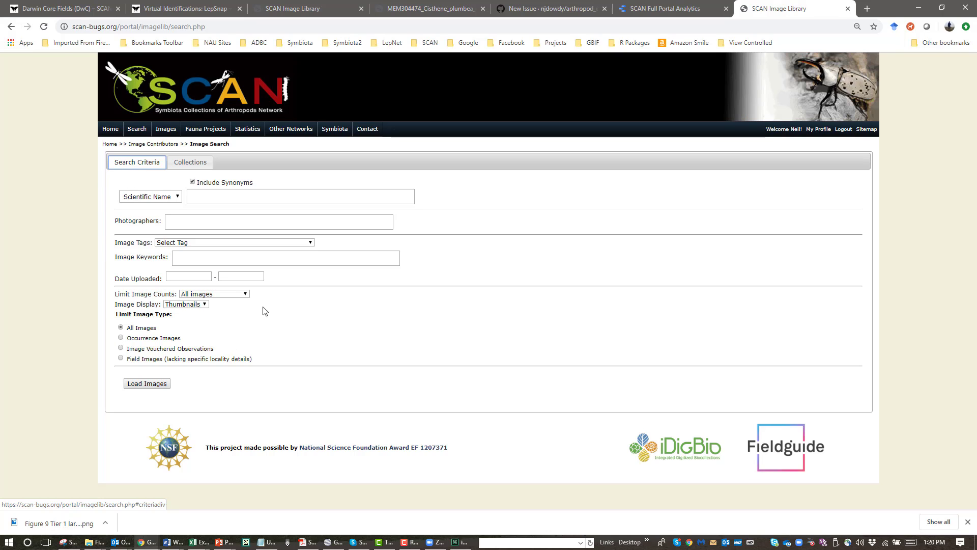
{"action": "mouse_move", "coordinate": [86, 222]}
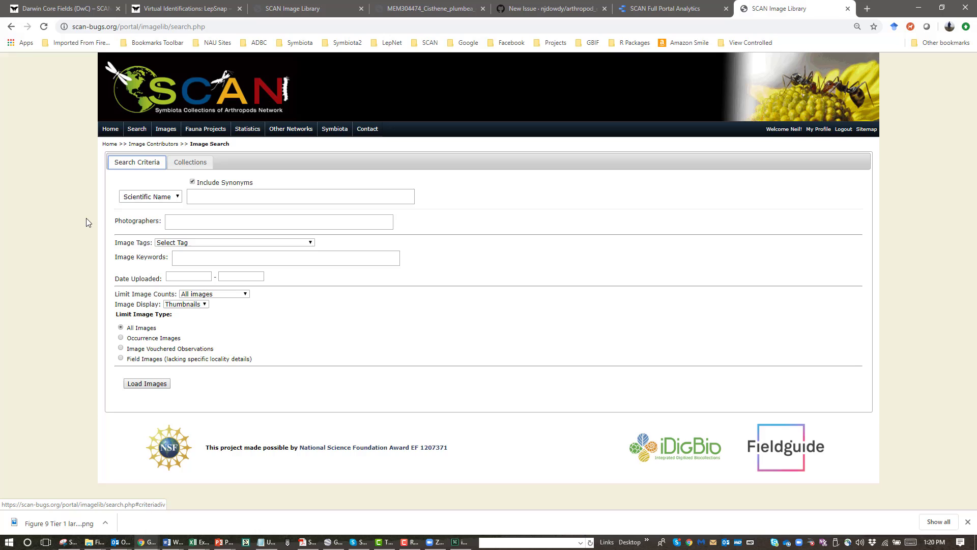
{"action": "mouse_move", "coordinate": [230, 247]}
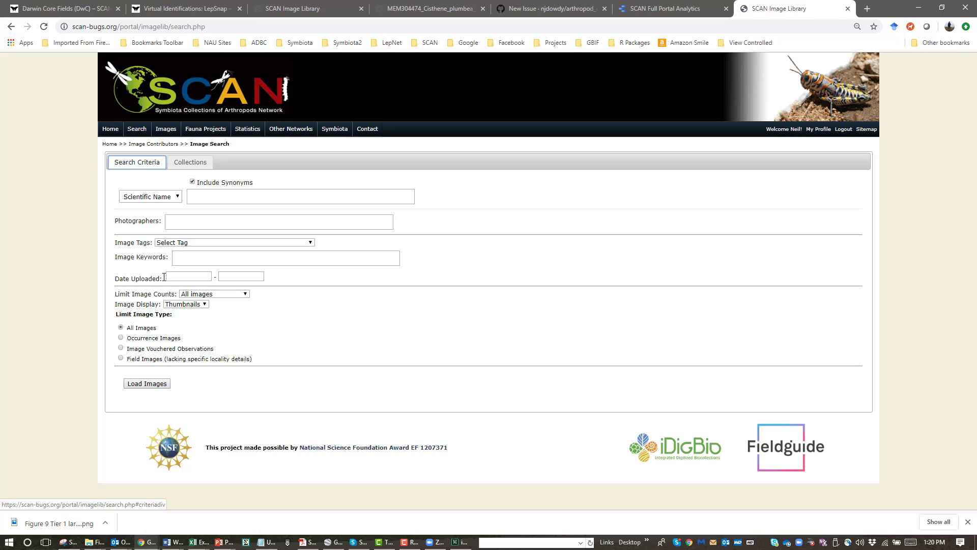
{"action": "left_click", "coordinate": [187, 276]}
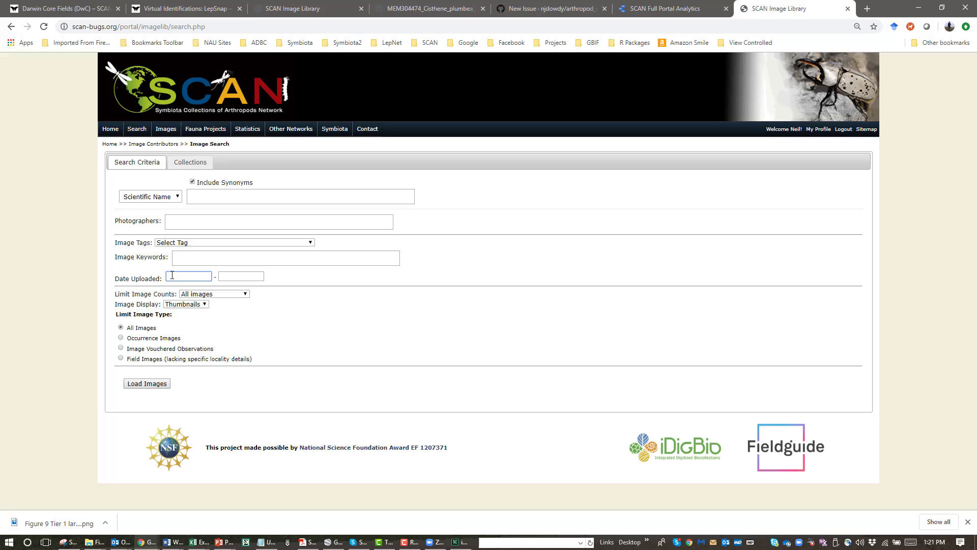
{"action": "left_click", "coordinate": [240, 276]}
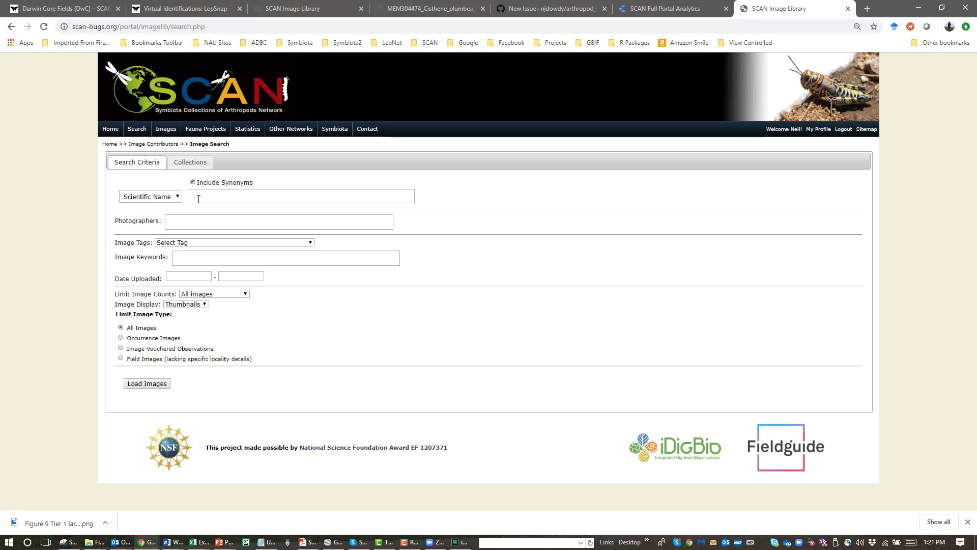
{"action": "mouse_move", "coordinate": [370, 220]}
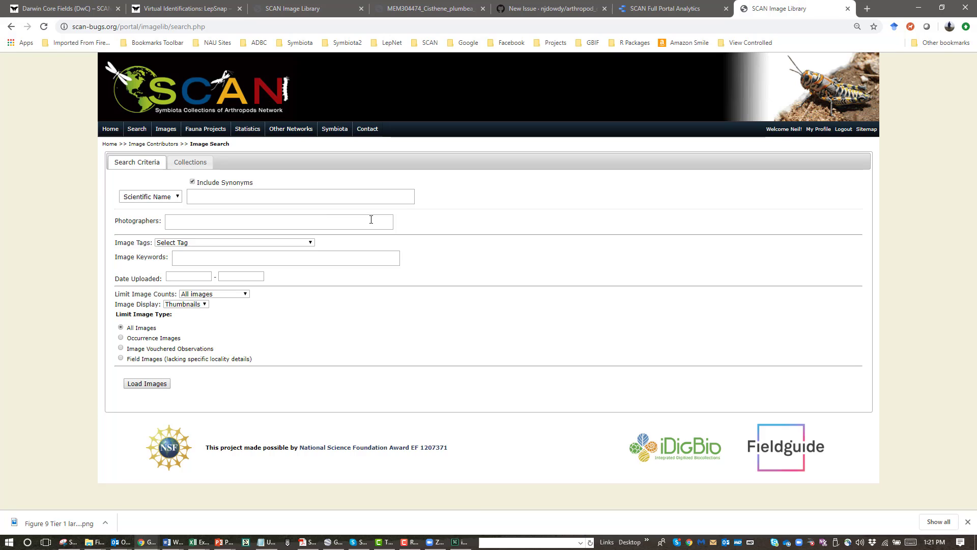
Step: Filter Scientific Name to Cisthene from the suggestions and load its images
{"action": "type", "text": "Cisthen"}
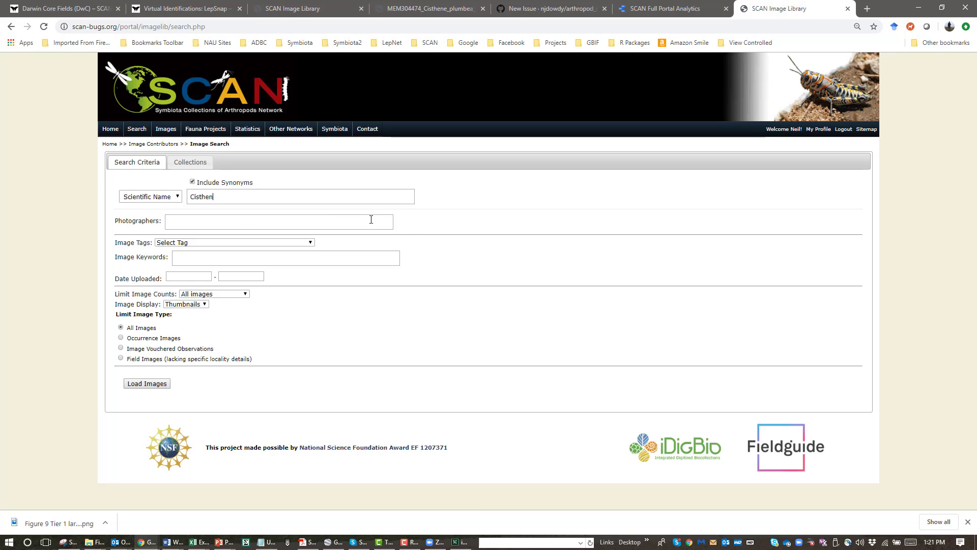
{"action": "type", "text": "e"}
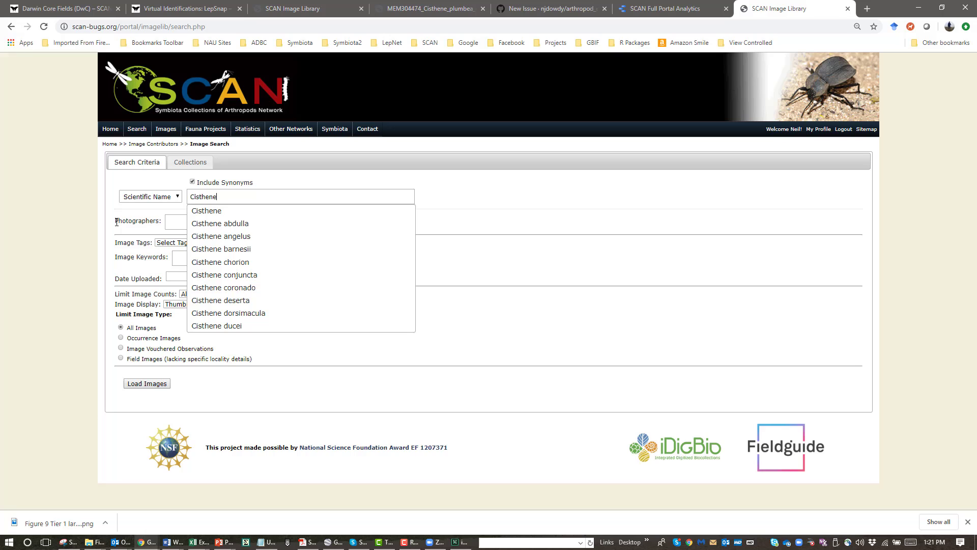
{"action": "left_click", "coordinate": [205, 209]}
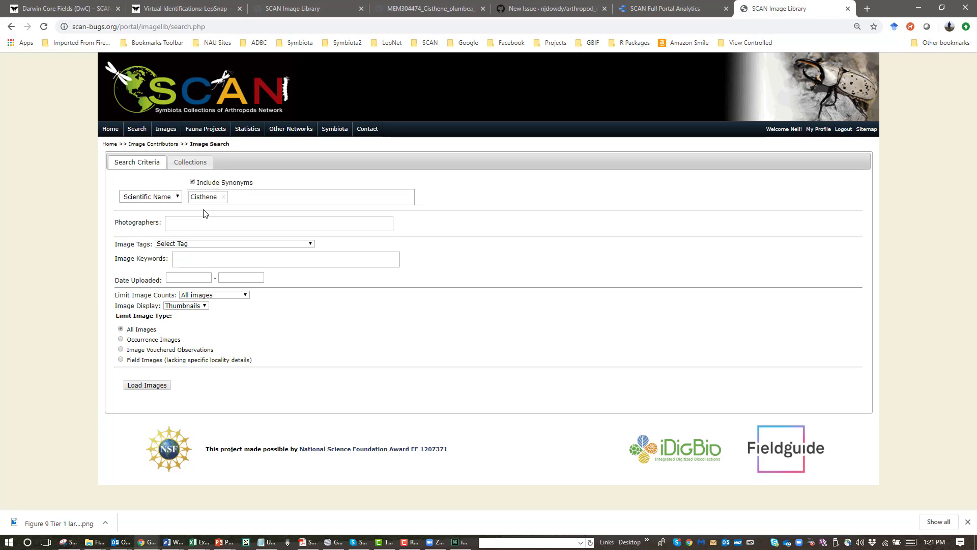
{"action": "mouse_move", "coordinate": [261, 215]}
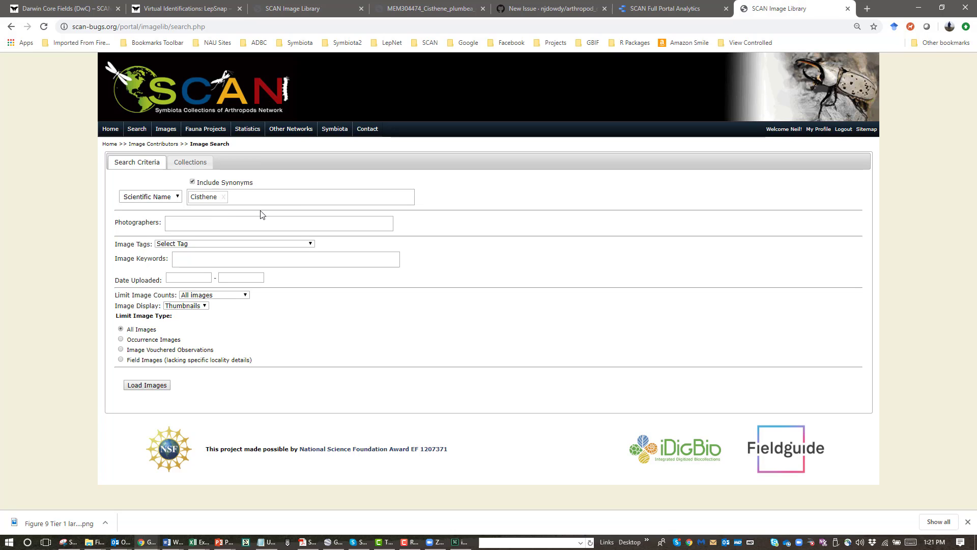
{"action": "left_click", "coordinate": [146, 385]}
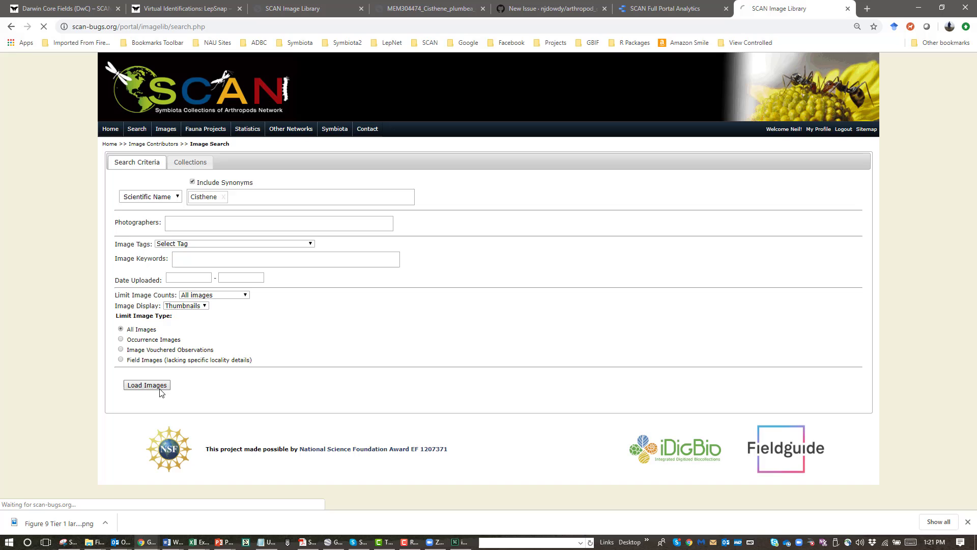
Step: Load the Cisthene thumbnails, view a large image, and open a spotted specimen's record popup
{"action": "left_click", "coordinate": [146, 385]}
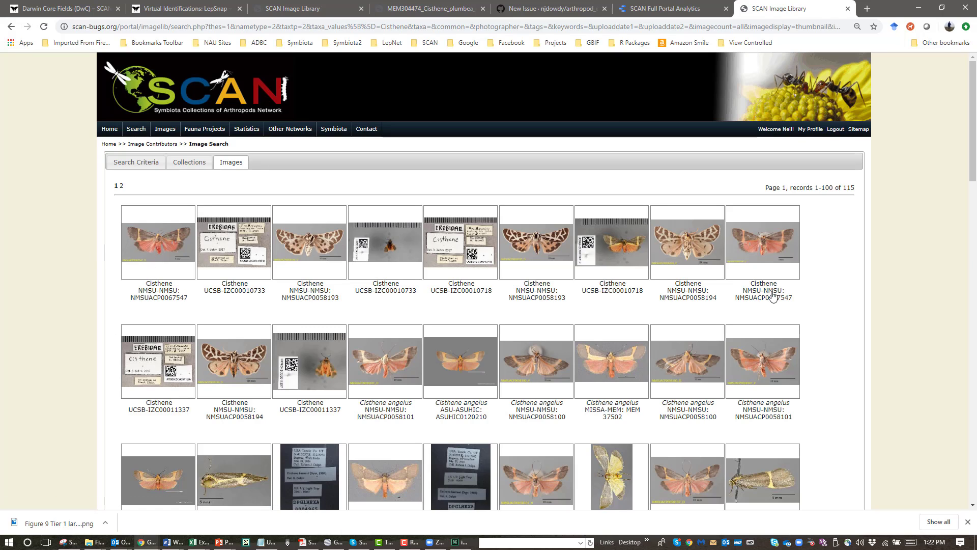
{"action": "mouse_move", "coordinate": [704, 300]}
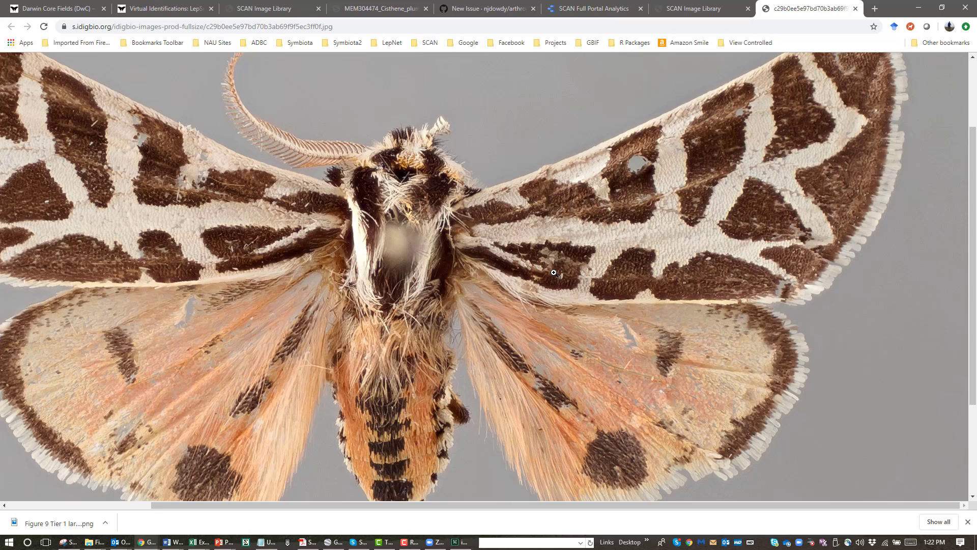
{"action": "mouse_move", "coordinate": [700, 9]}
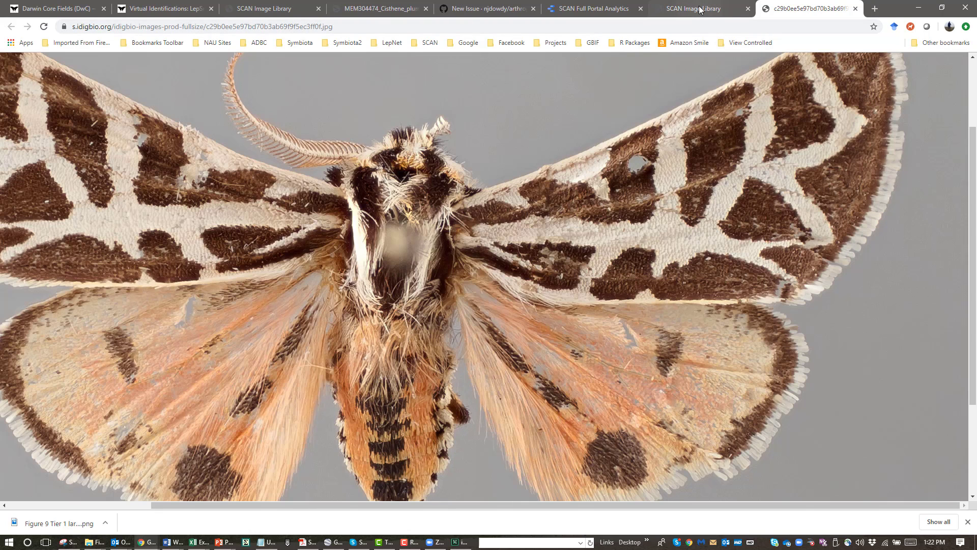
{"action": "left_click", "coordinate": [699, 8]}
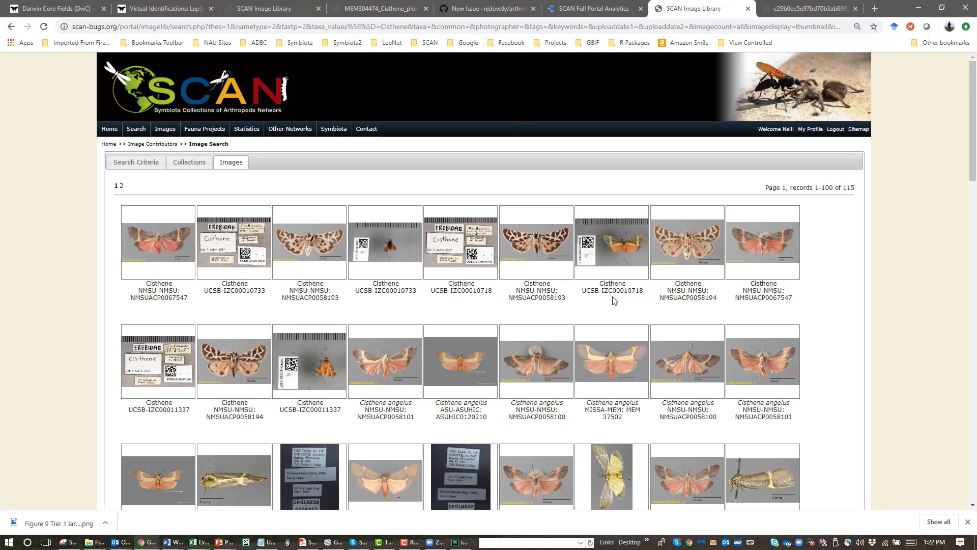
{"action": "left_click", "coordinate": [686, 244]}
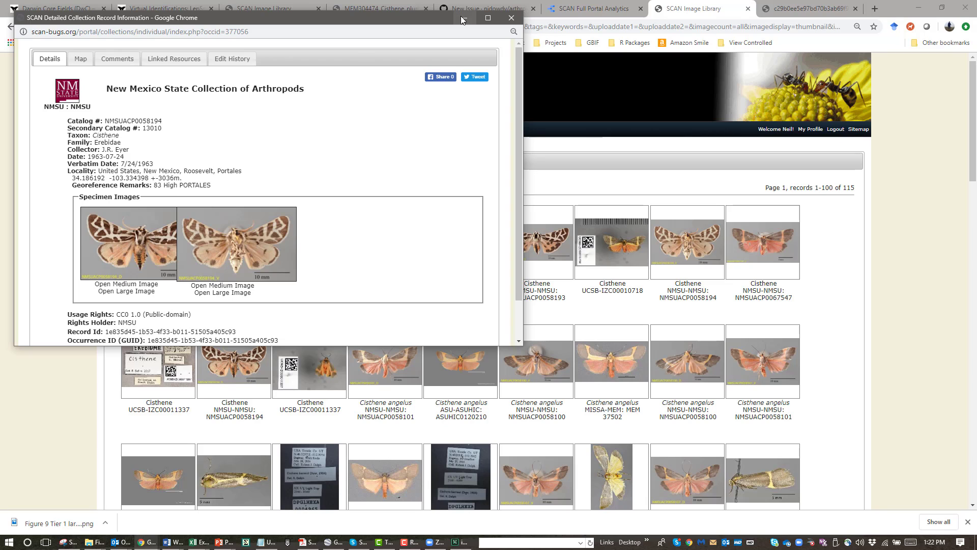
Step: Open Cisthene angelus NMSUAC0058101, view its full-size image, and return to the 115 results
{"action": "left_click", "coordinate": [511, 18]}
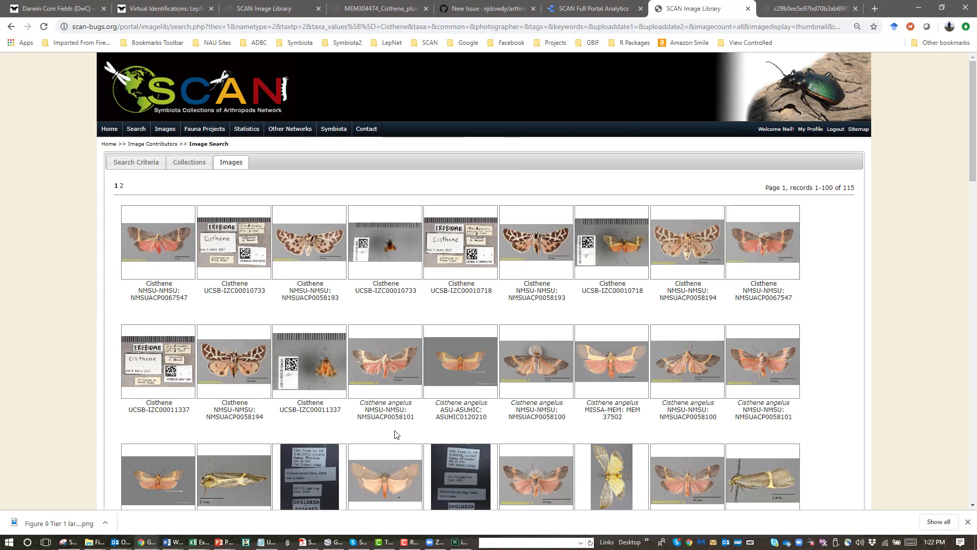
{"action": "left_click", "coordinate": [385, 413]}
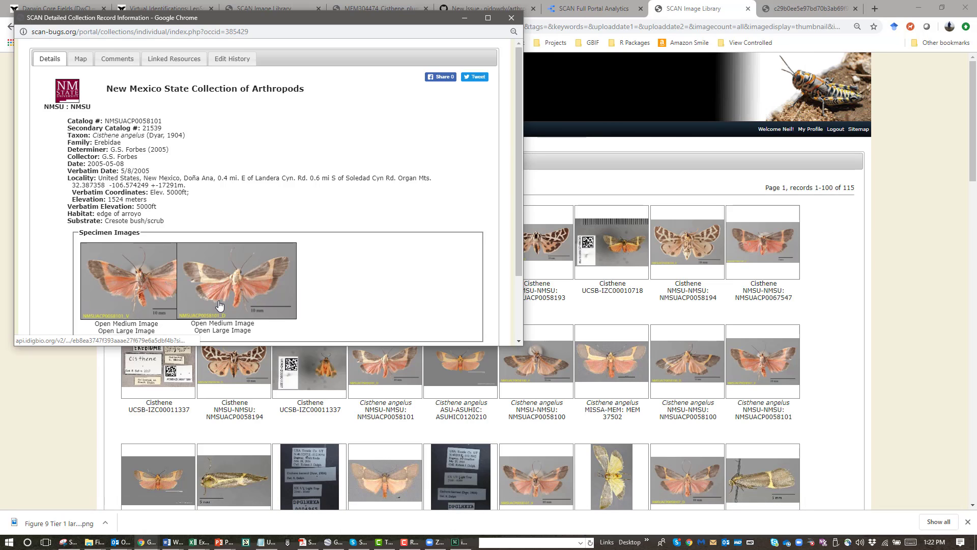
{"action": "scroll", "scroll_direction": "down", "scroll_amount": 3}
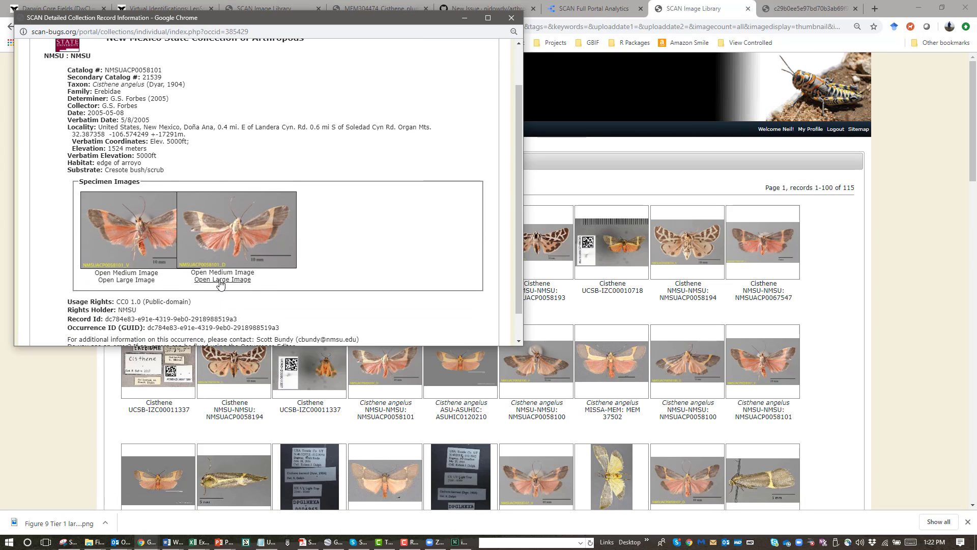
{"action": "mouse_move", "coordinate": [200, 283]}
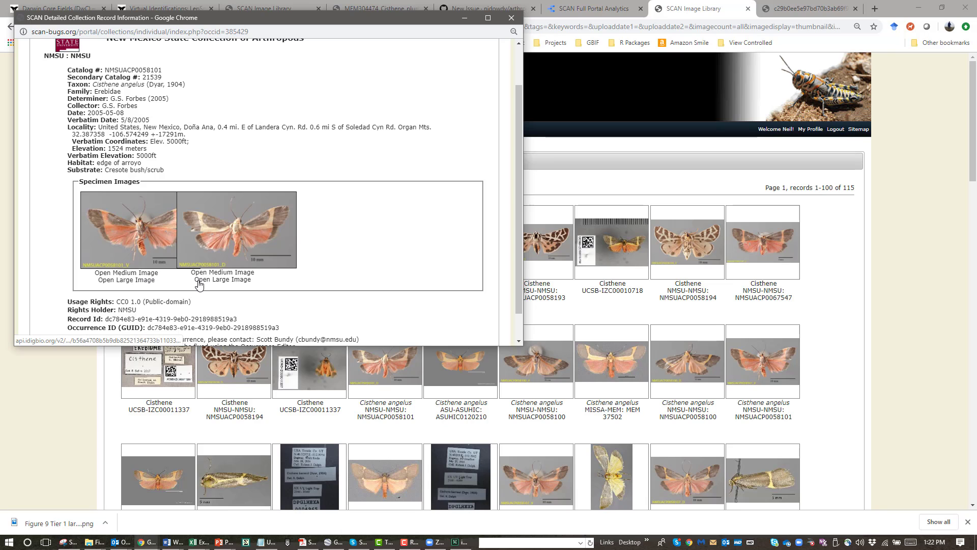
{"action": "left_click", "coordinate": [221, 279]}
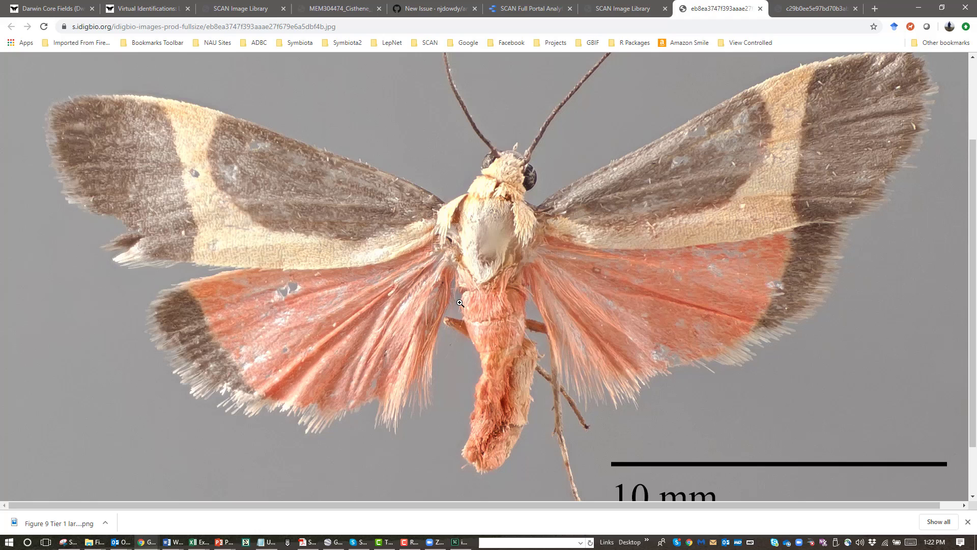
{"action": "mouse_move", "coordinate": [584, 14]}
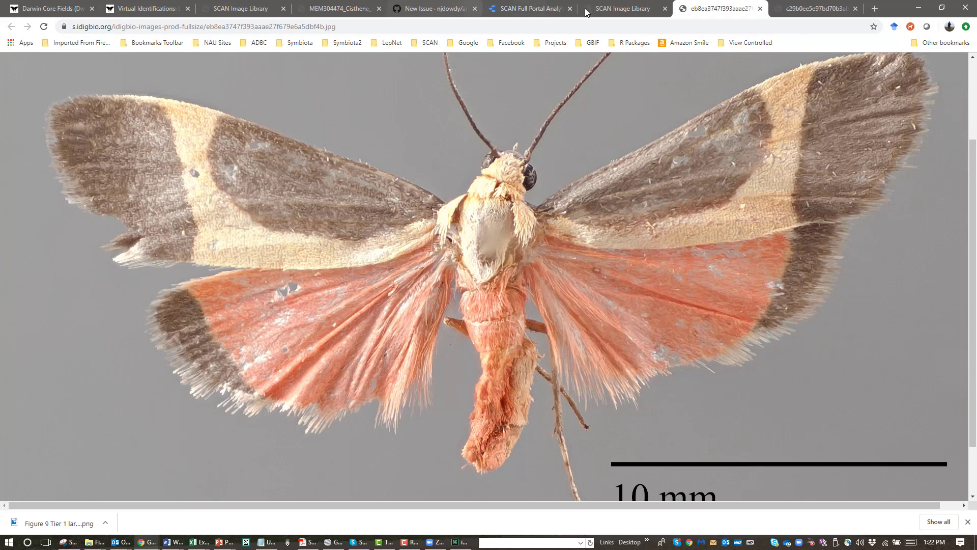
{"action": "left_click", "coordinate": [622, 8]}
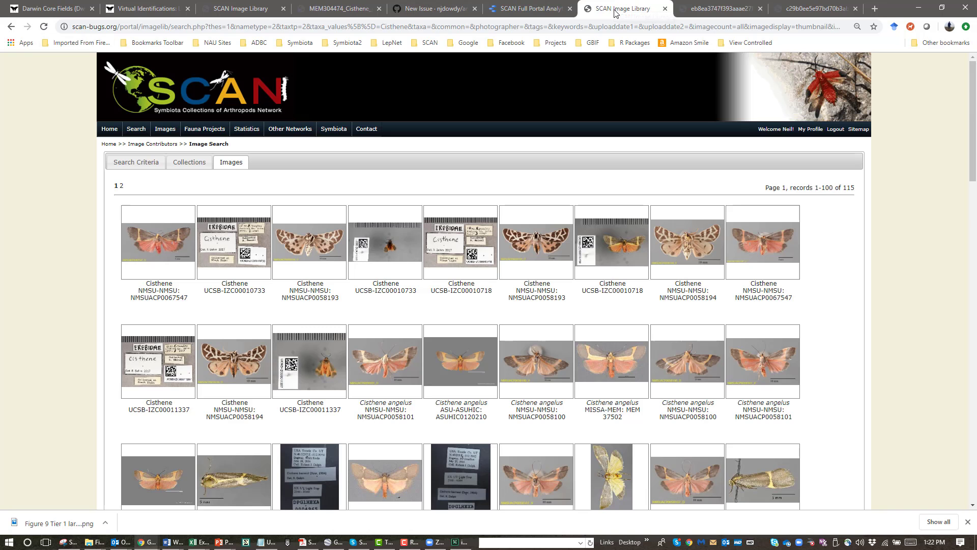